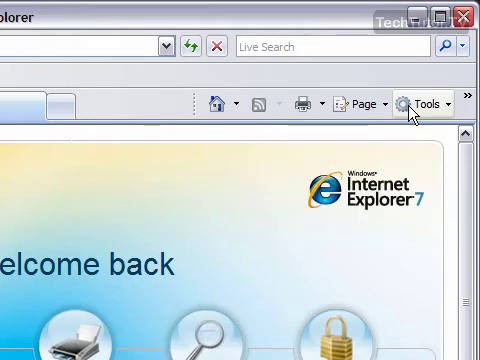
- Open the Tools menu's Toolbars > Customize dialog for the command bar
{"action": "left_click", "coordinate": [428, 103]}
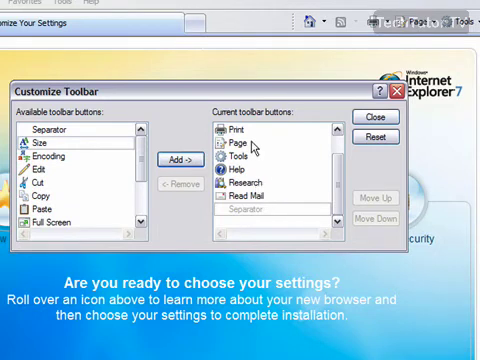
- Select the Page button in the current toolbar buttons list for removal
{"action": "left_click", "coordinate": [249, 146]}
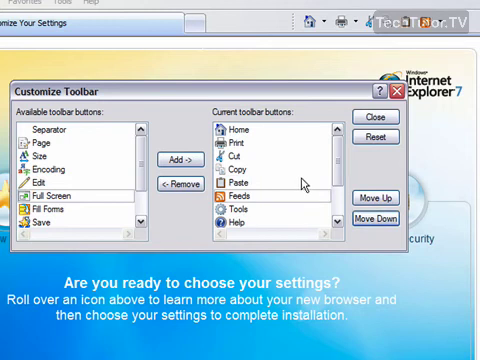
{"action": "mouse_move", "coordinate": [373, 138]}
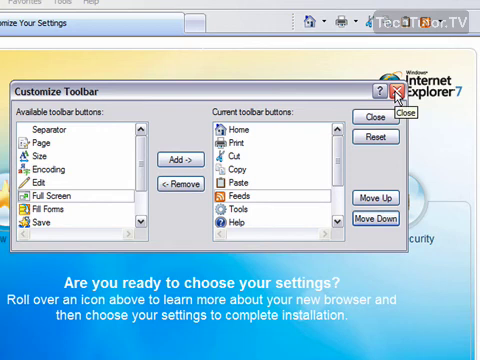
{"action": "mouse_move", "coordinate": [305, 170]}
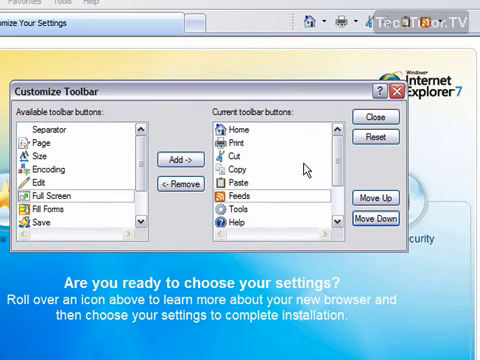
- Close Customize Toolbar, leaving Home, Print, Cut, Copy, Paste, Feeds and Tools on the command bar
{"action": "left_click", "coordinate": [368, 117]}
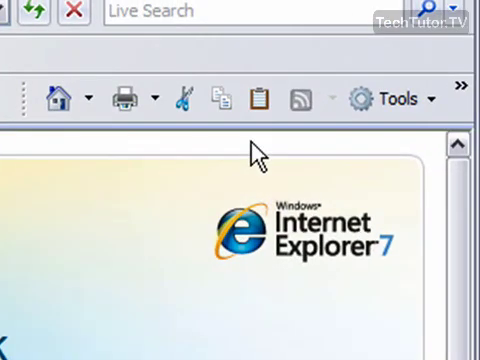
{"action": "mouse_move", "coordinate": [245, 153]}
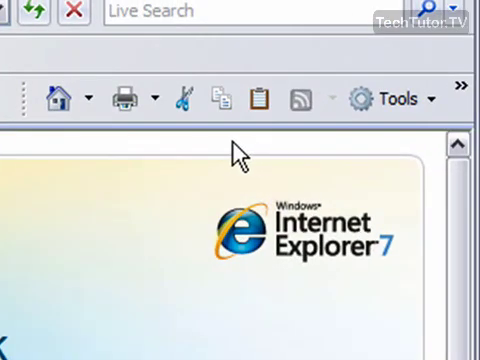